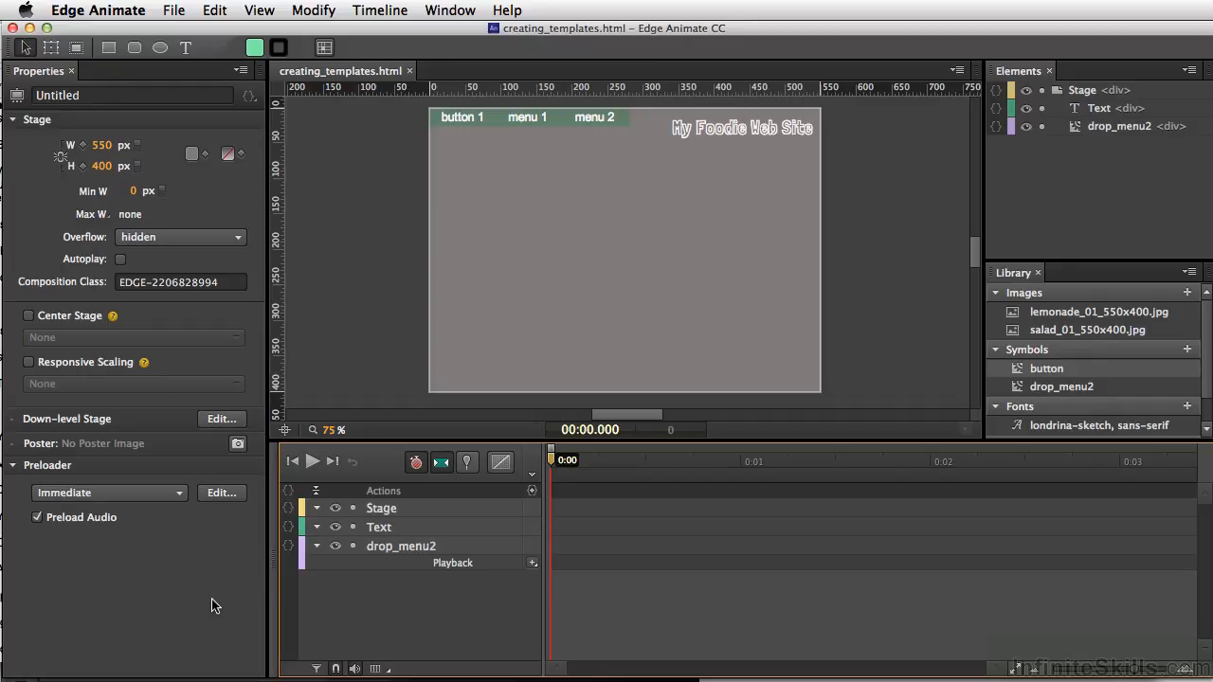
mouse_move(424, 163)
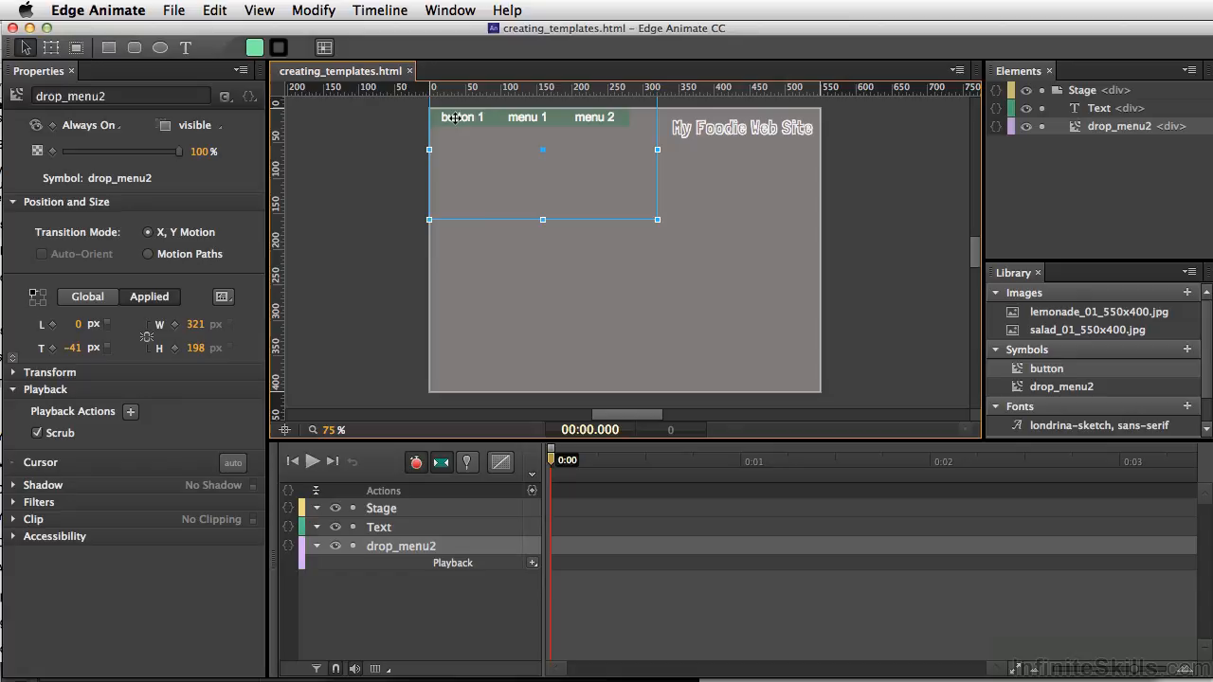
- Open the drop-menu symbol for editing, then select the My Foodie Web Site title
double_click(542, 150)
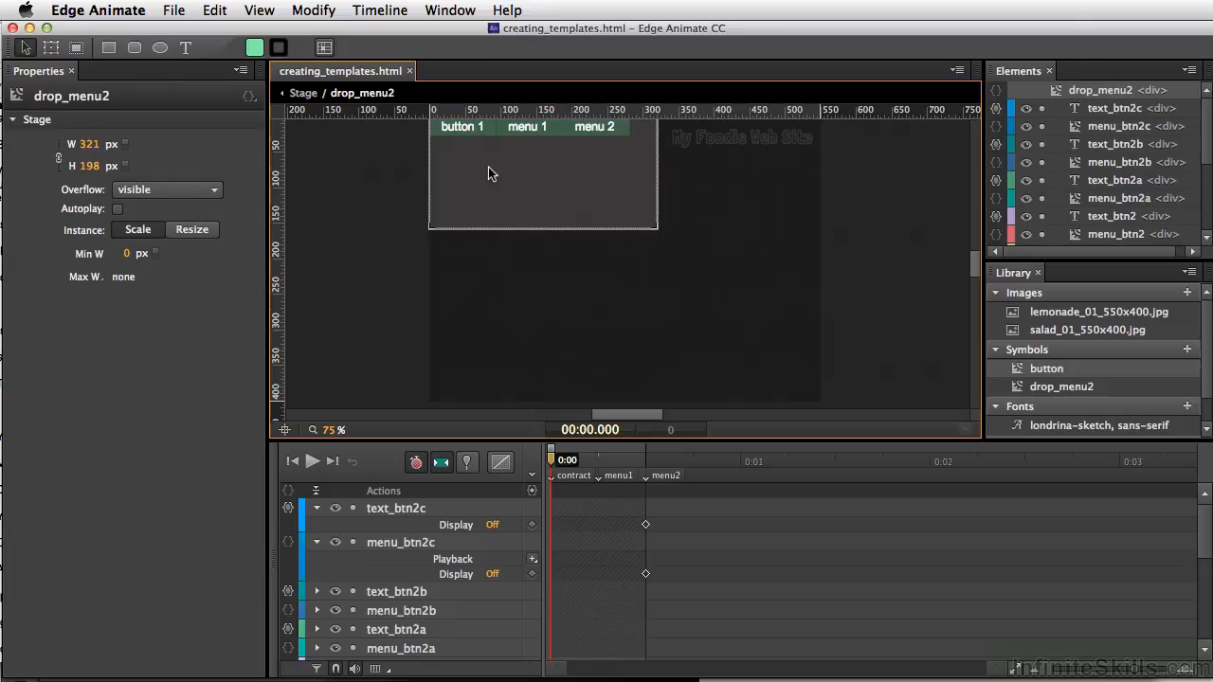
mouse_move(368, 208)
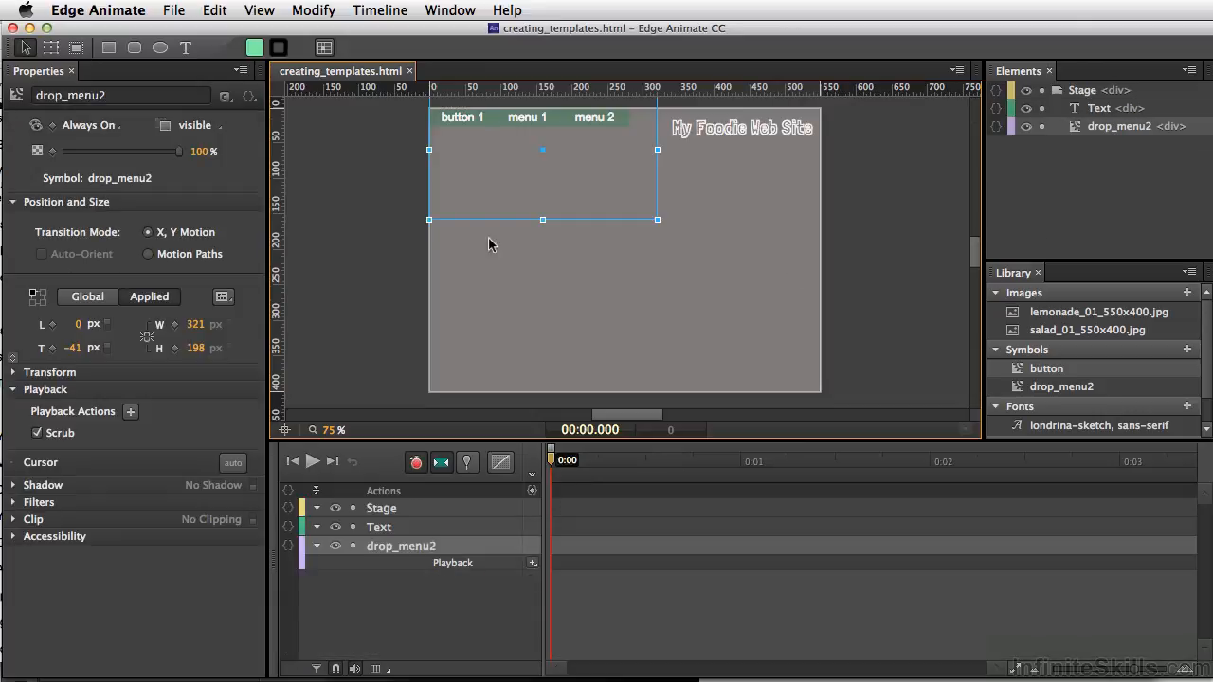
left_click(742, 127)
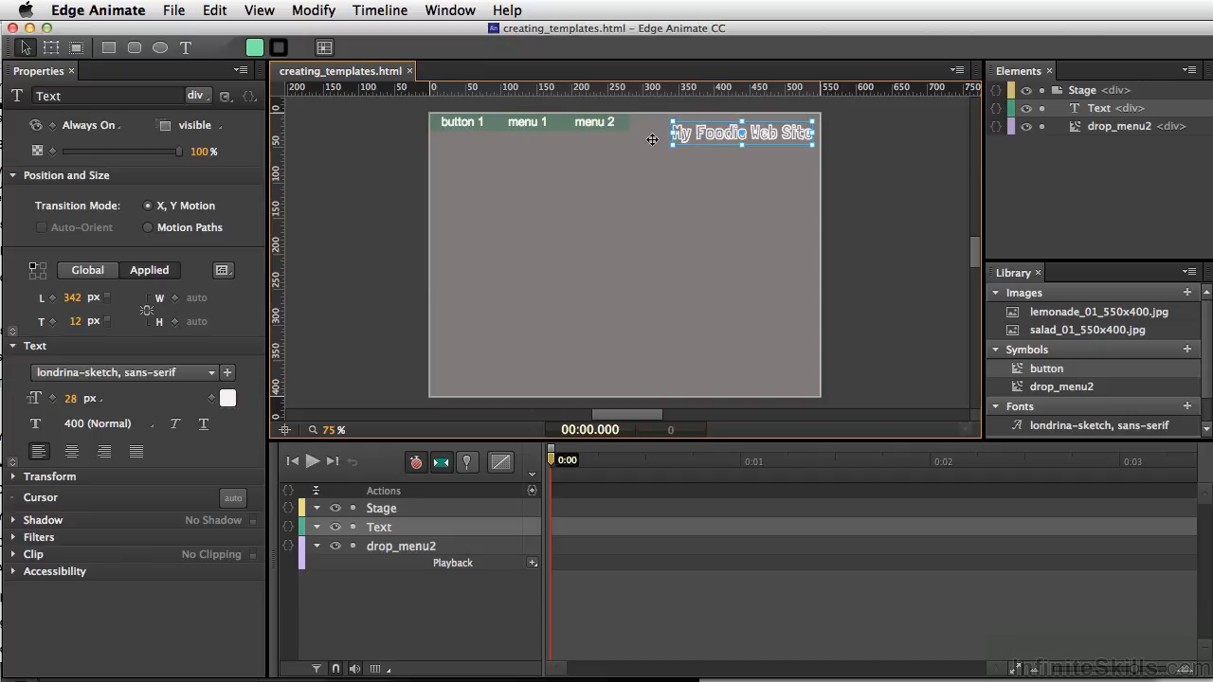
mouse_move(686, 151)
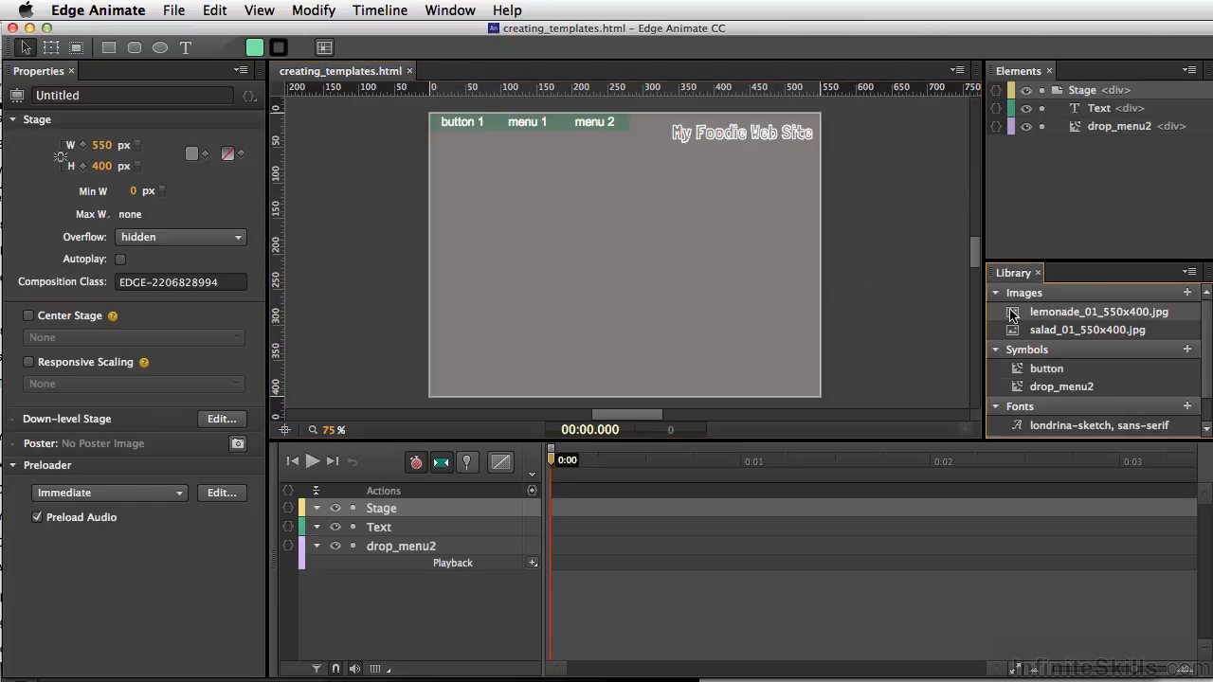
mouse_move(1011, 315)
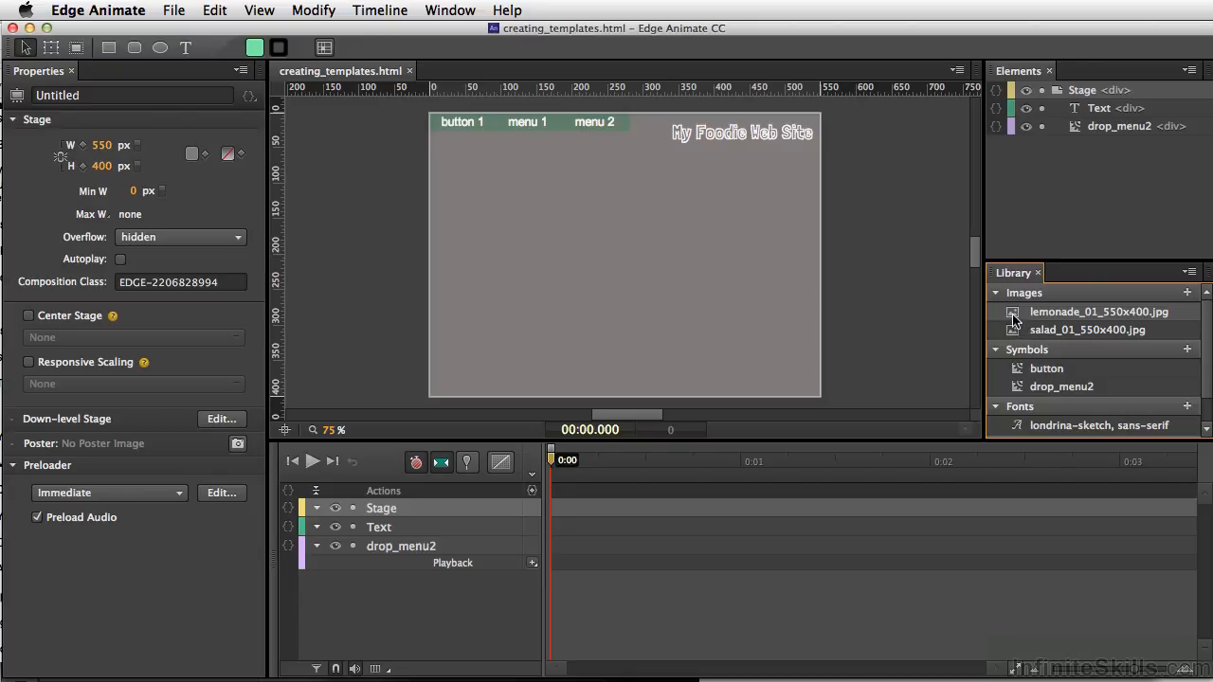
mouse_move(708, 236)
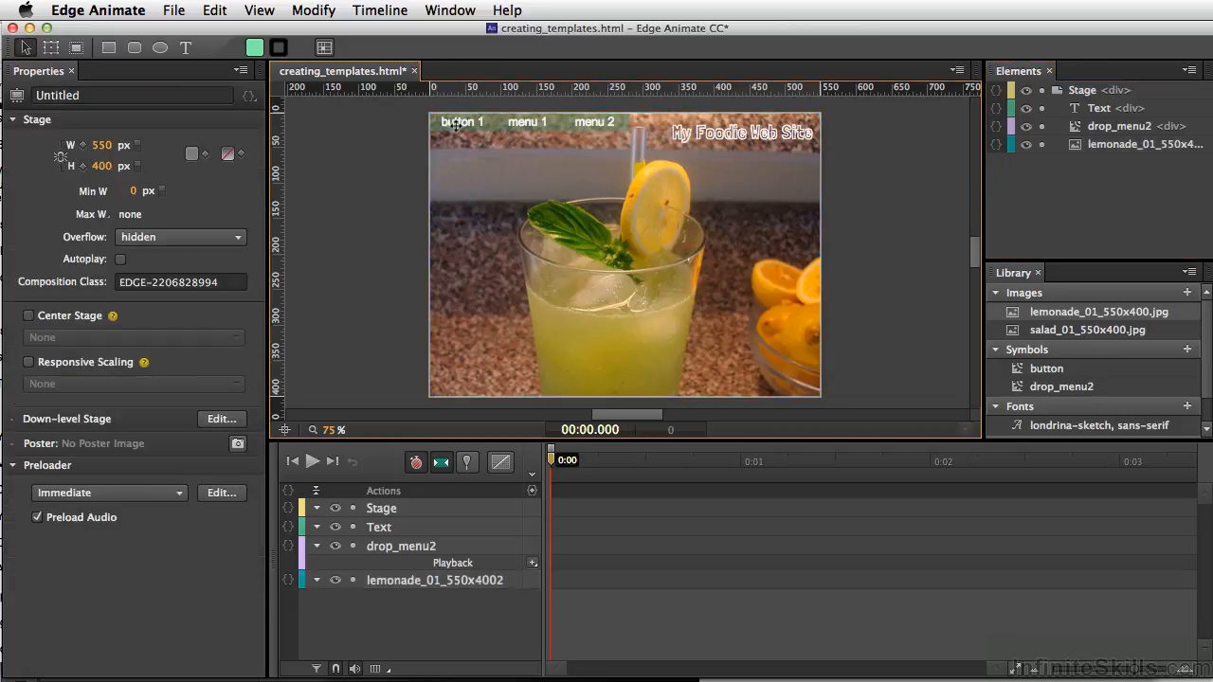
mouse_move(548, 121)
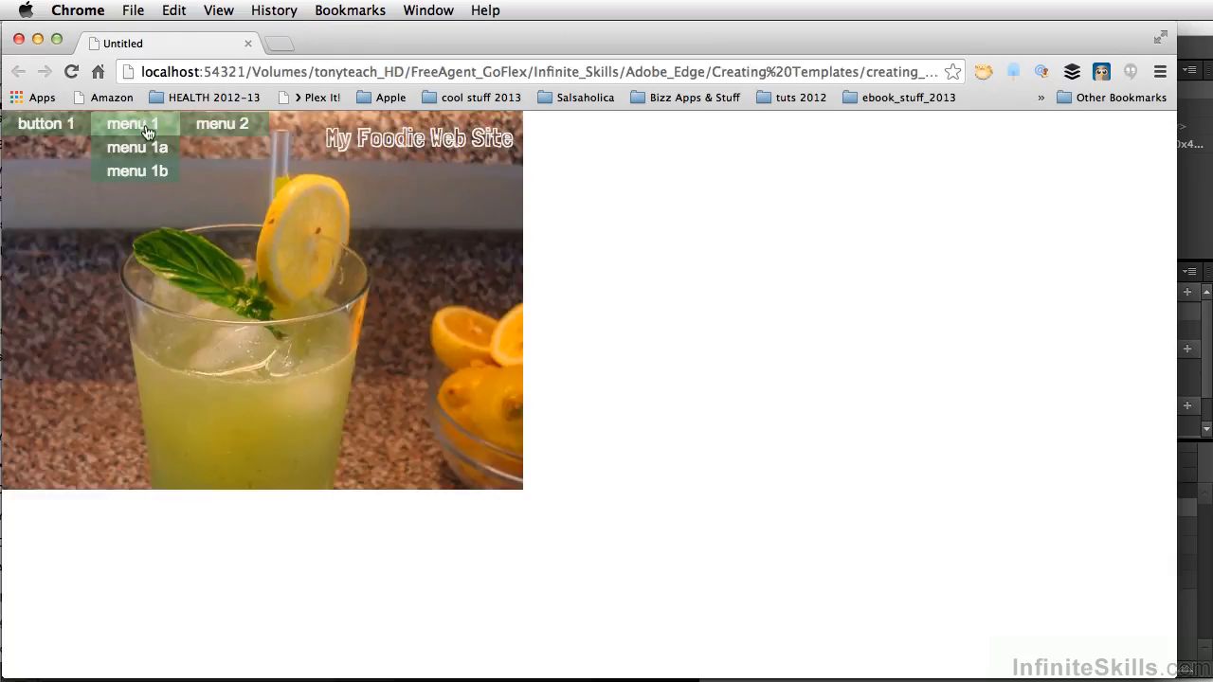
mouse_move(297, 140)
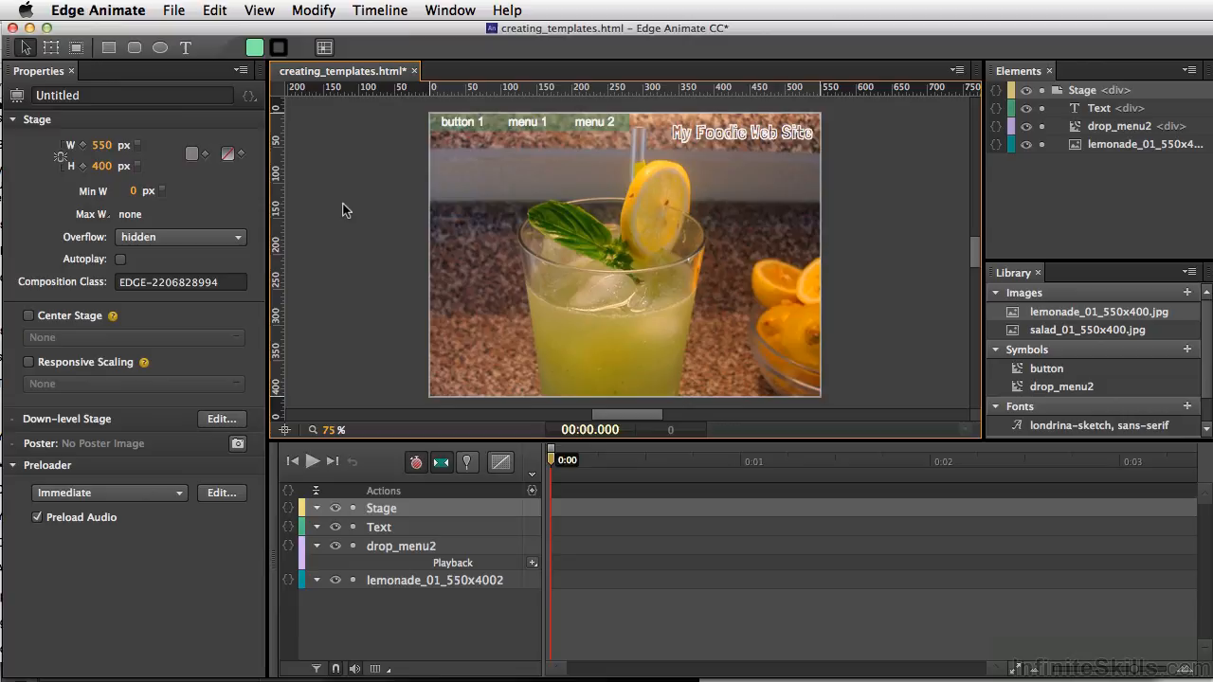
- Save the lemonade foodie composition as the template file lemonade_foodie.antmpl
left_click(174, 10)
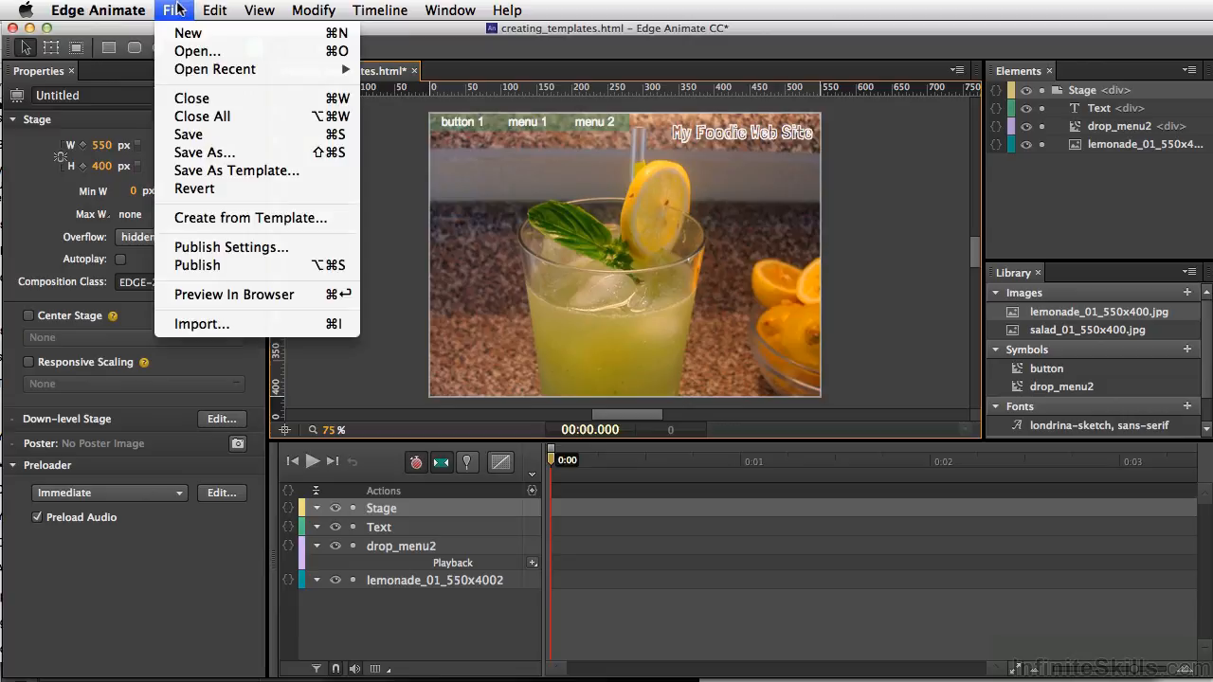
left_click(236, 170)
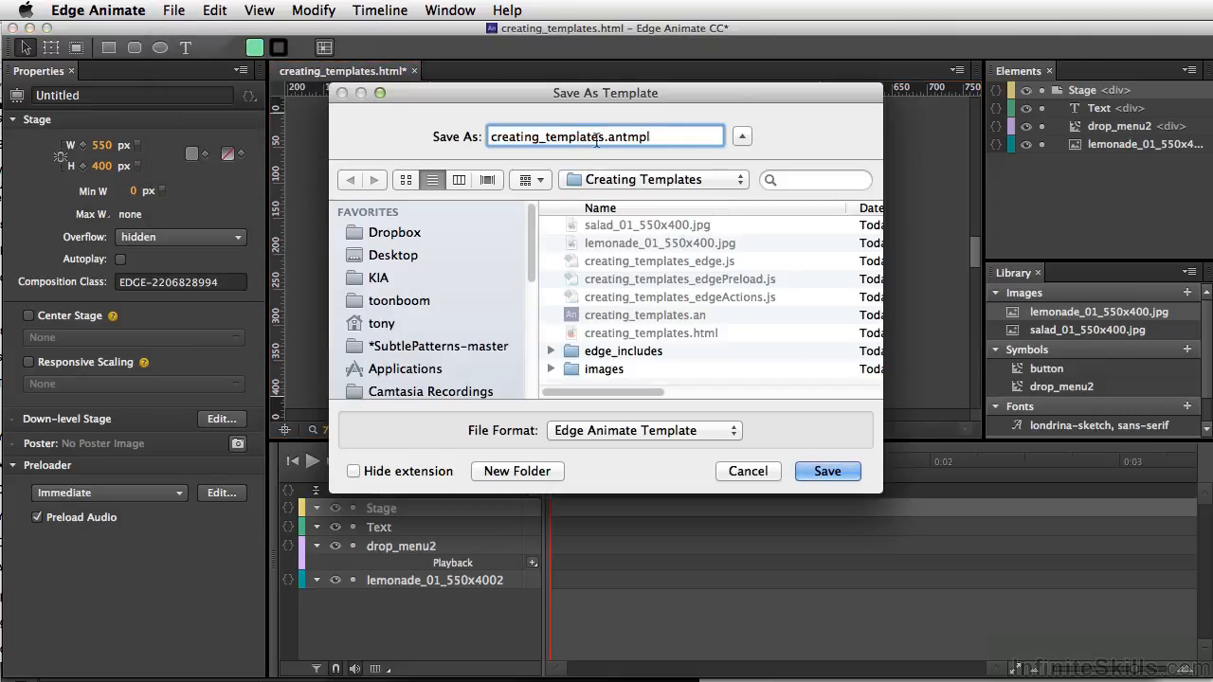
type("lemonade_foodie.antmpl")
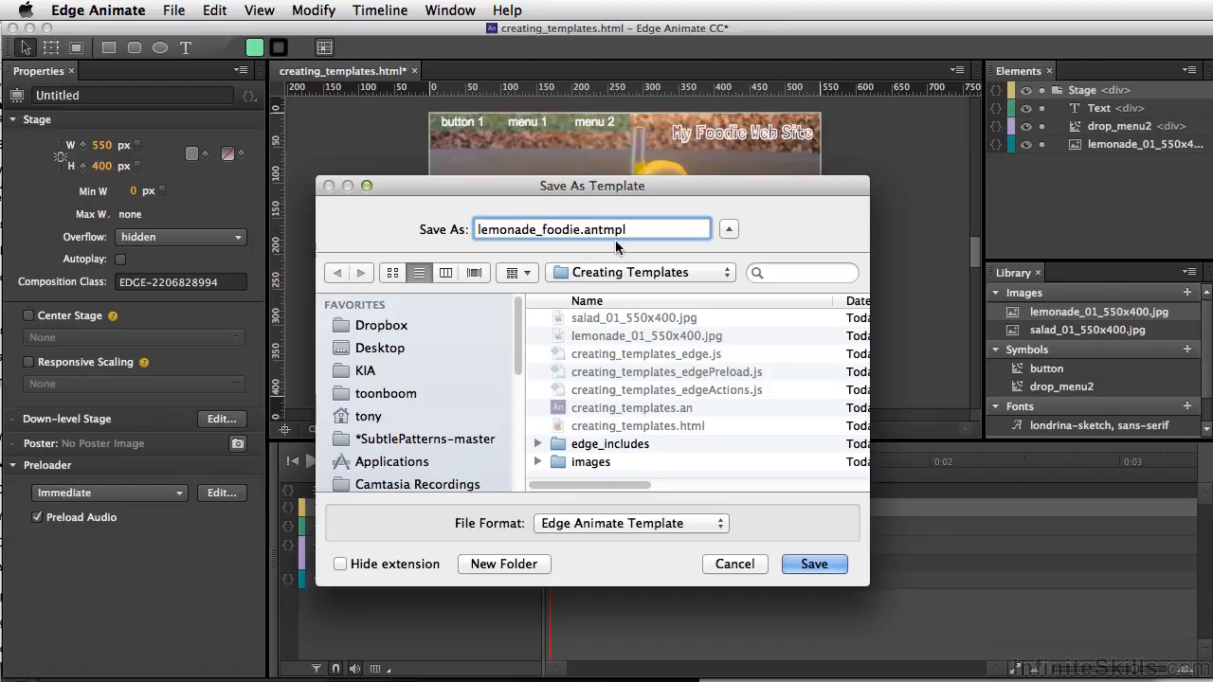
left_click(813, 563)
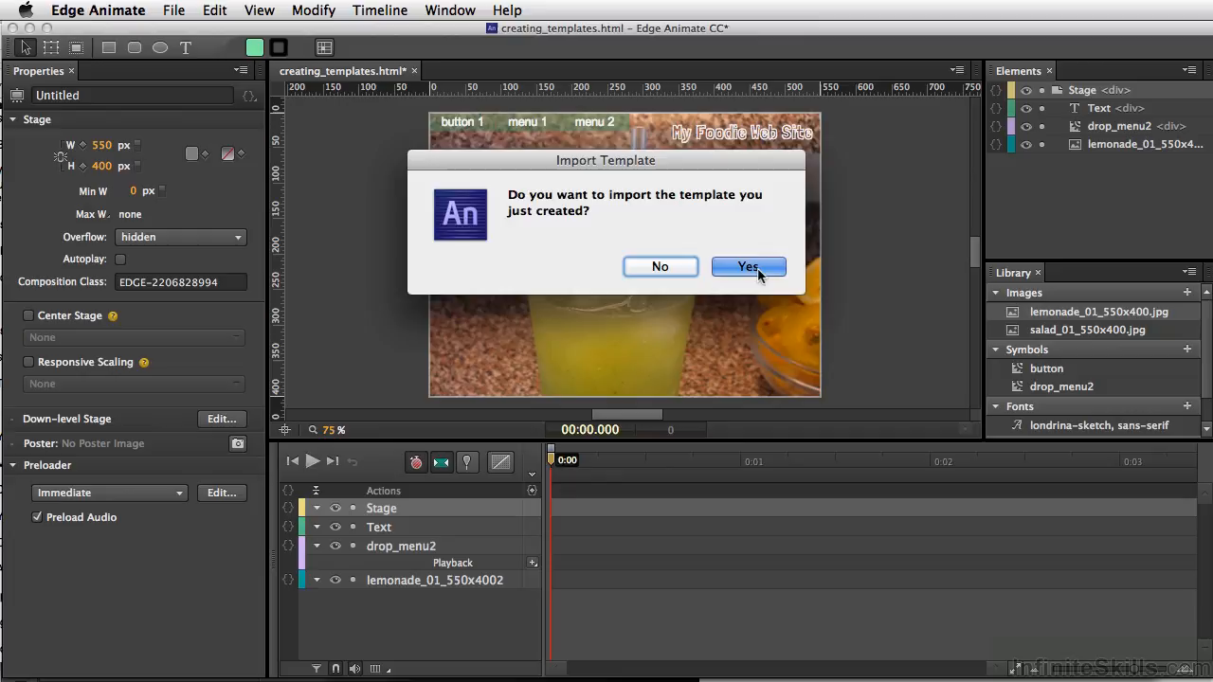
- Accept importing the newly saved lemonade_foodie template
left_click(748, 266)
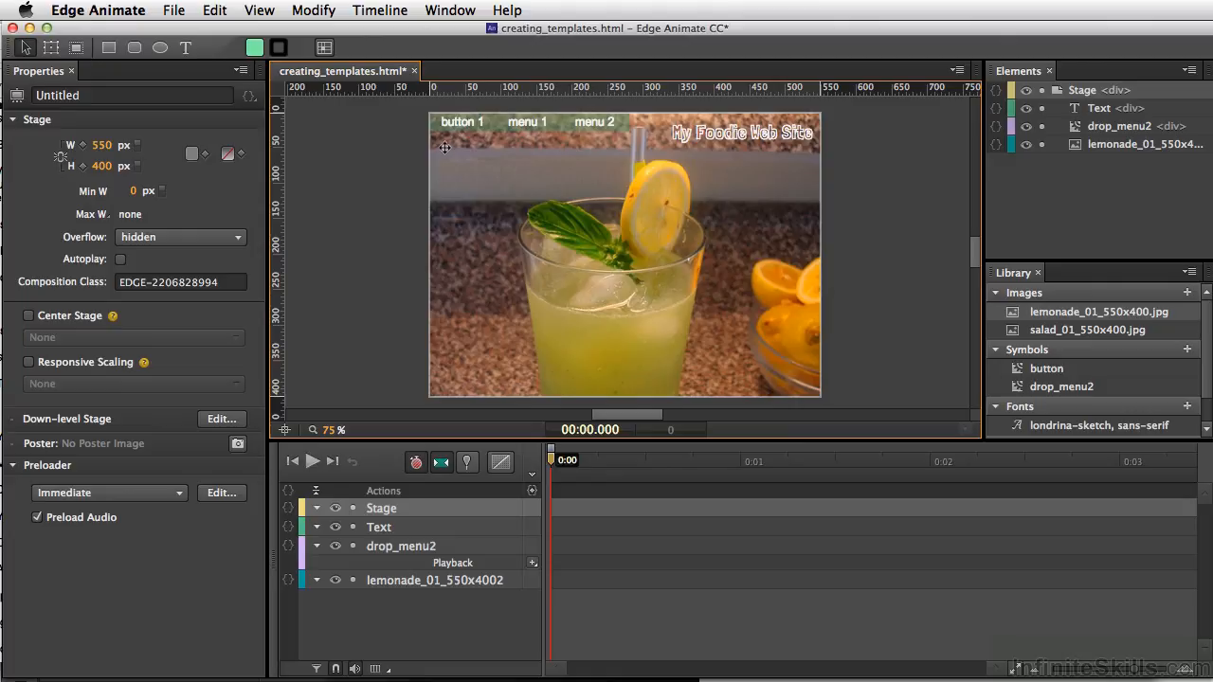
mouse_move(456, 358)
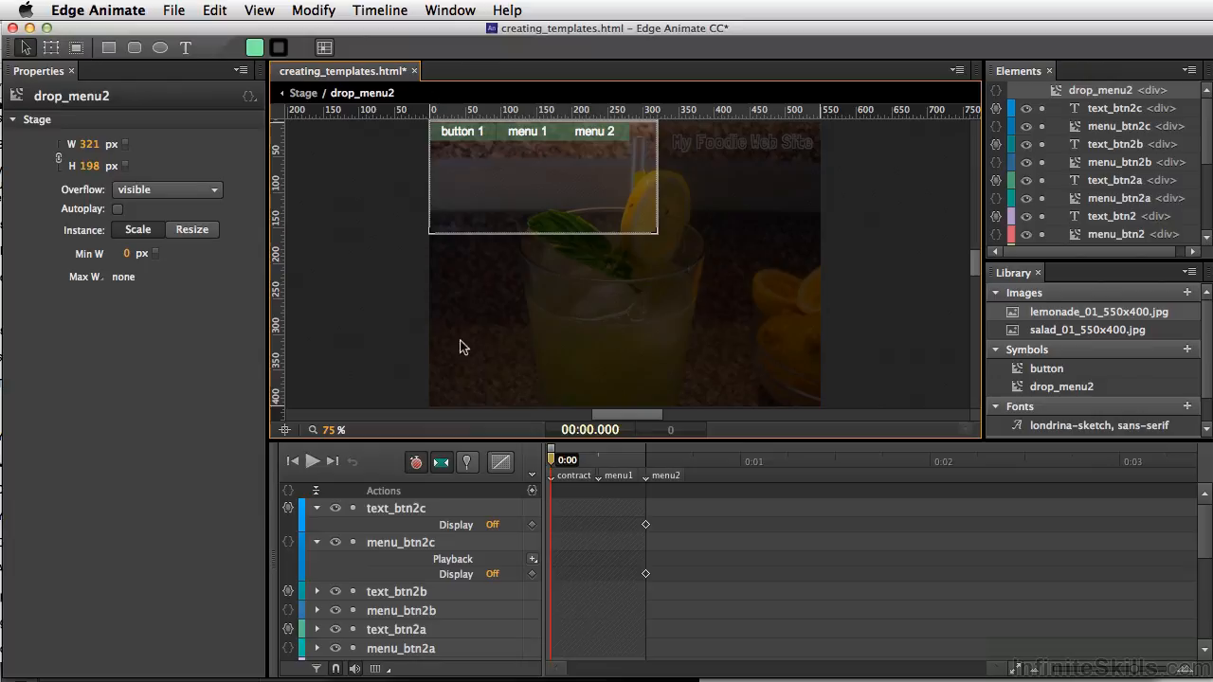
mouse_move(540, 508)
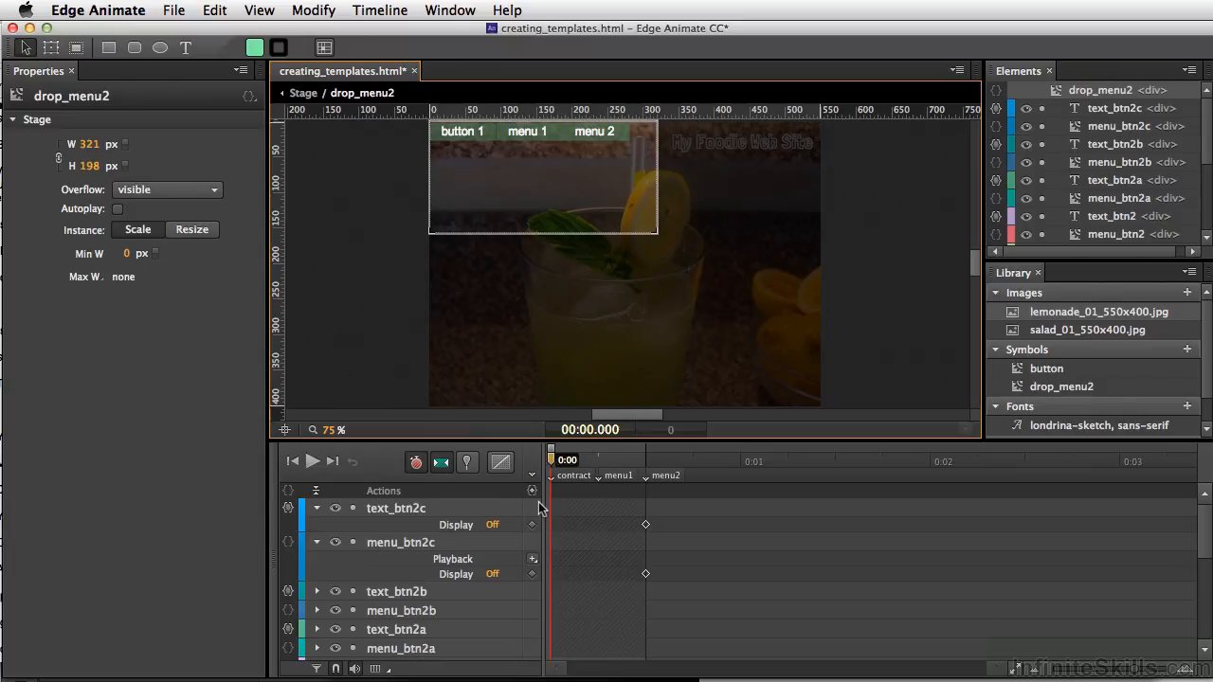
scroll("down", 3)
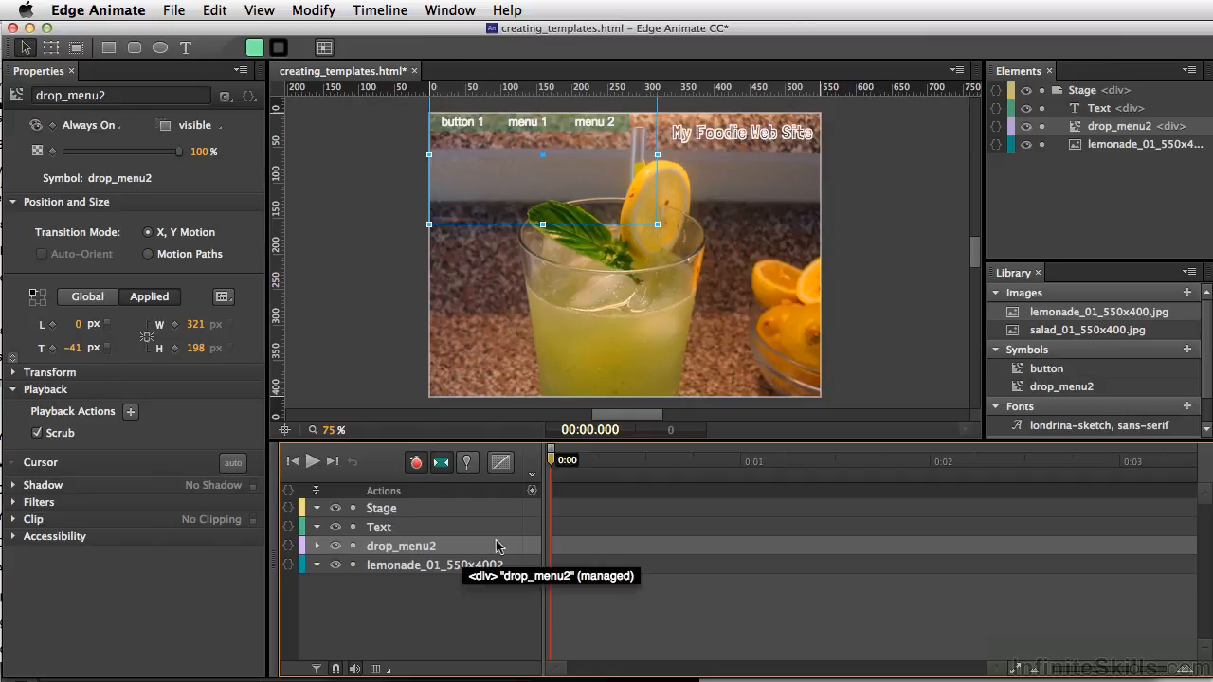
mouse_move(752, 224)
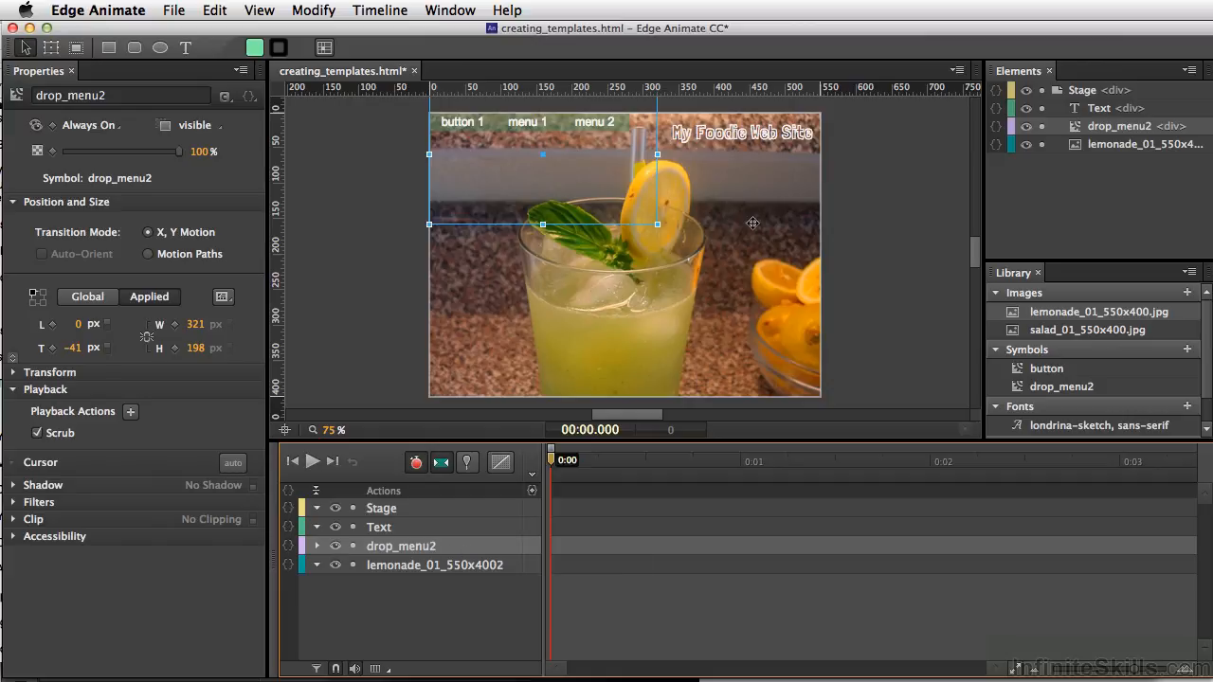